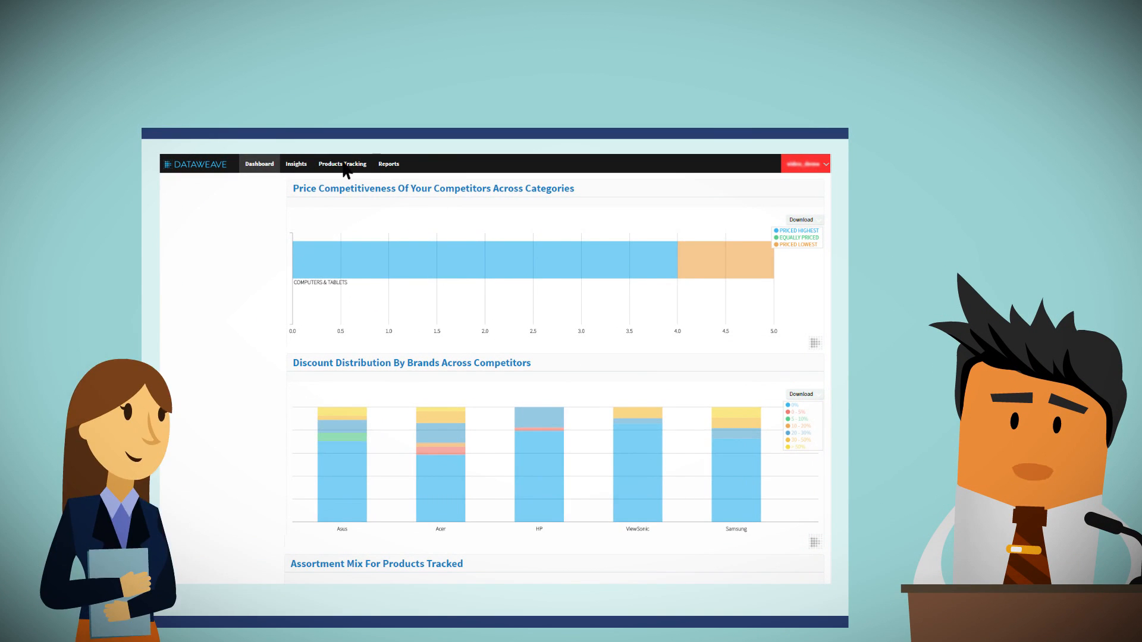
Switch from the dashboard to the Products Tracking snapshot of monitors and notebooks
left_click(341, 164)
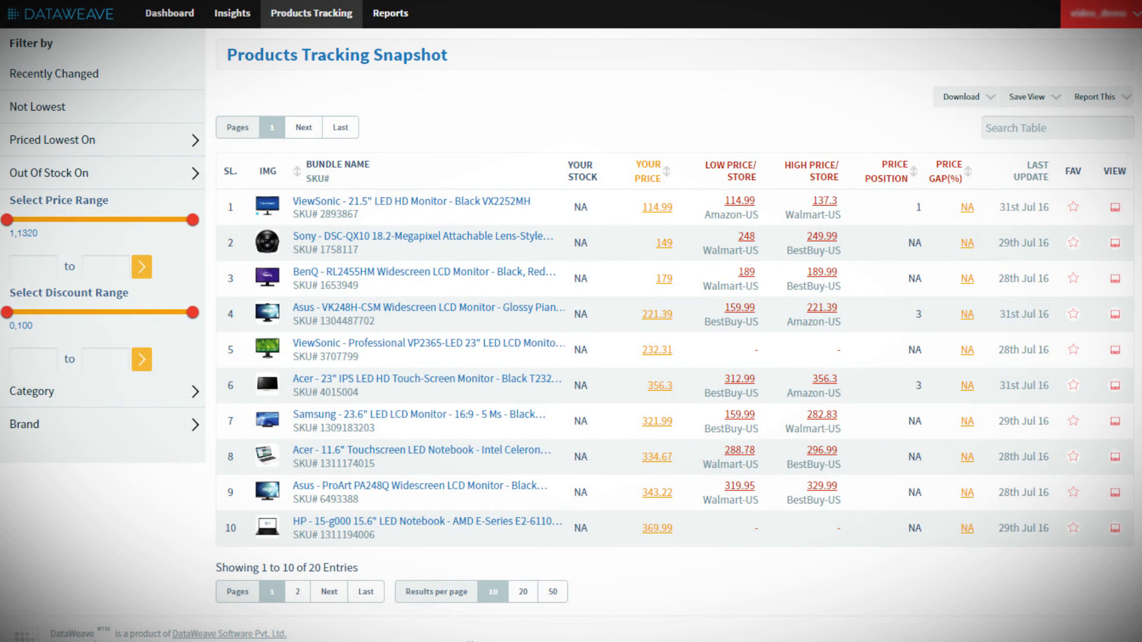
Show the BenQ RL2455HM's store sellers and its price history versus BestBuy-US at 189.99
left_click(1114, 279)
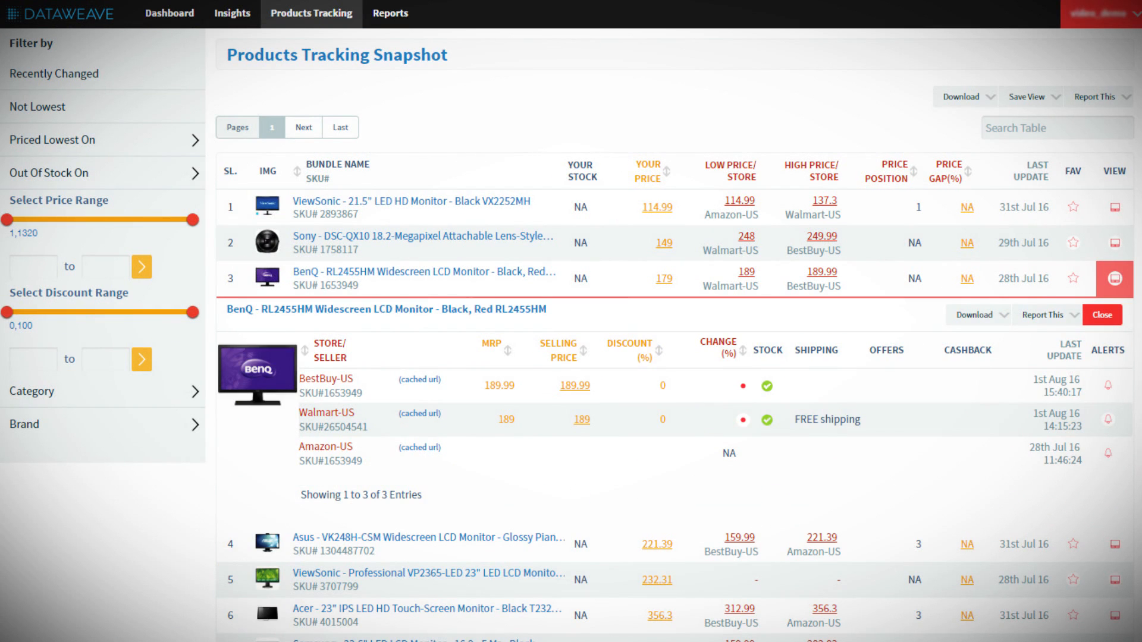
left_click(580, 385)
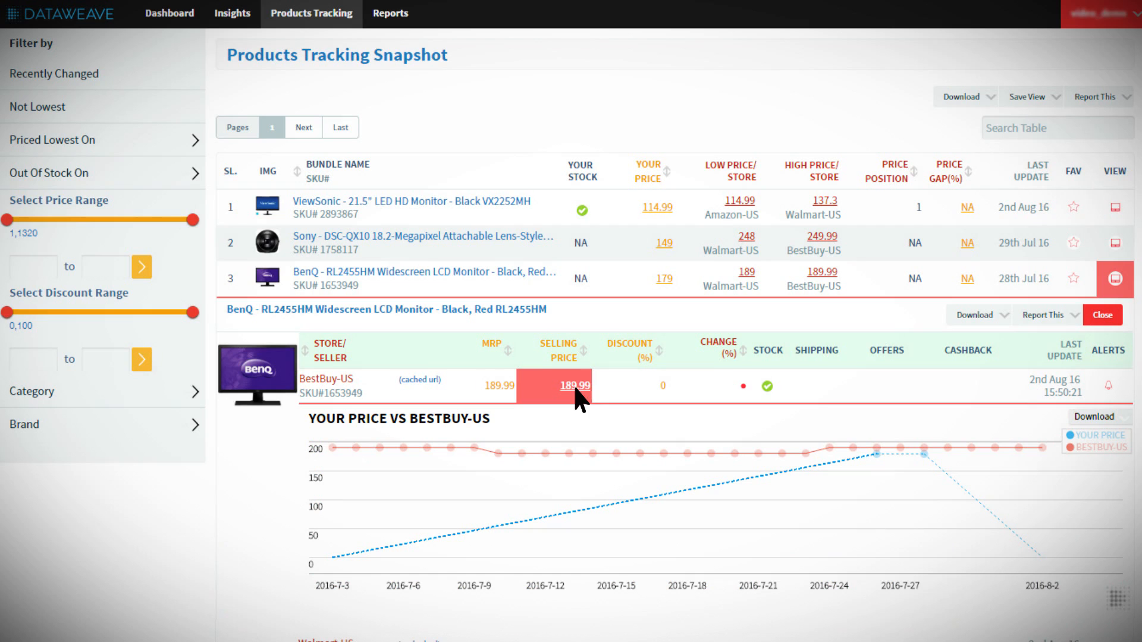
scroll("down", 3)
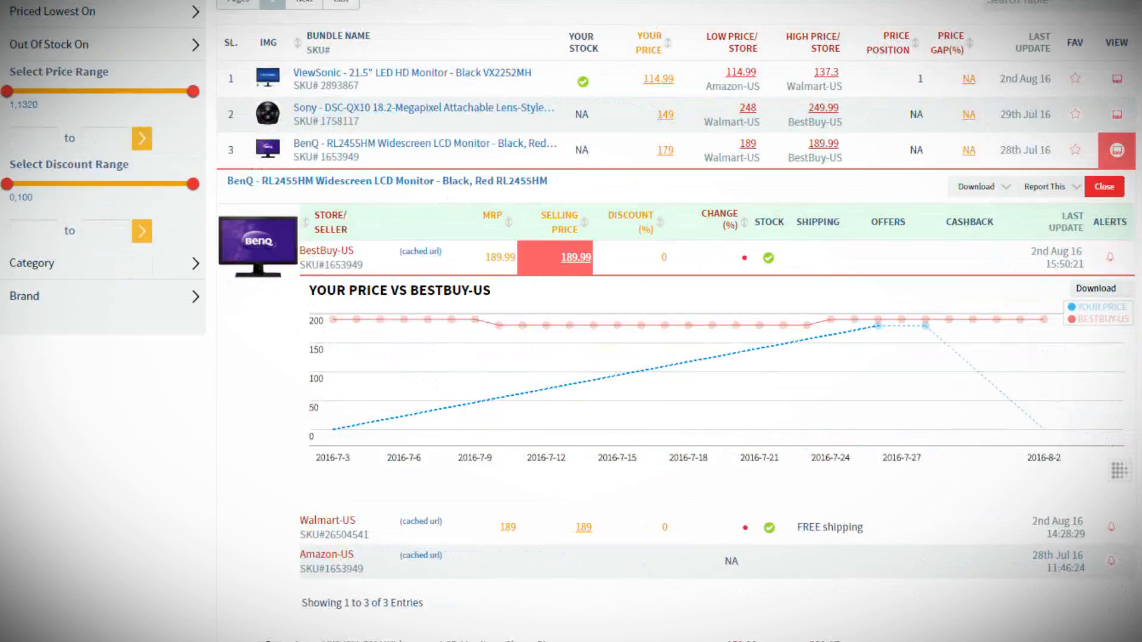
scroll("down", 3)
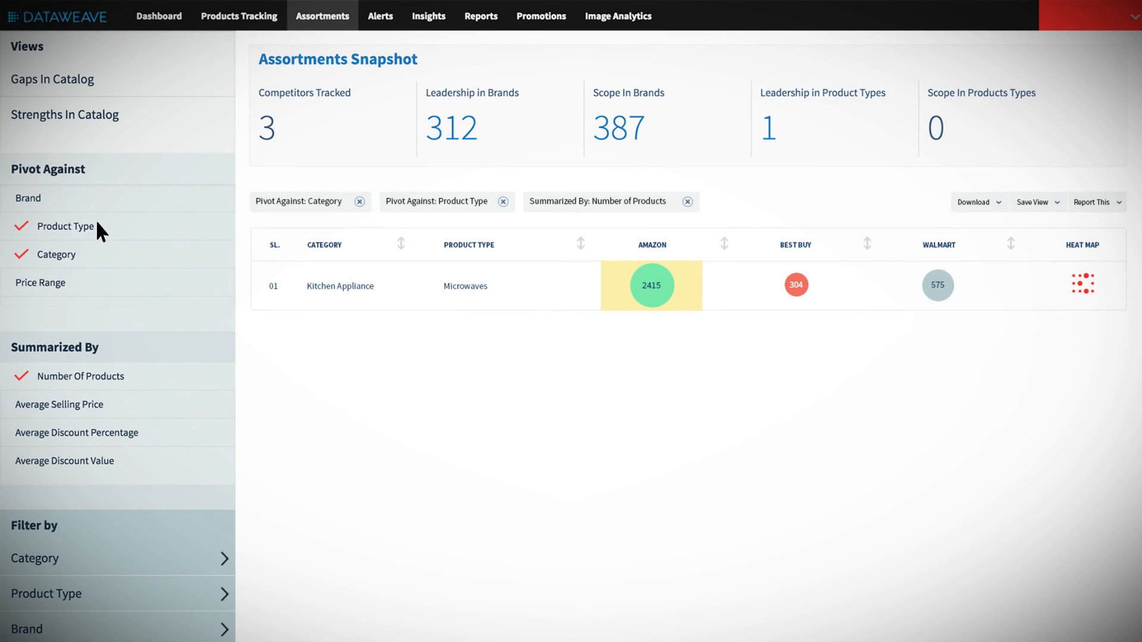
Pivot the microwaves assortment counts by brand and by price range across the three stores
left_click(28, 197)
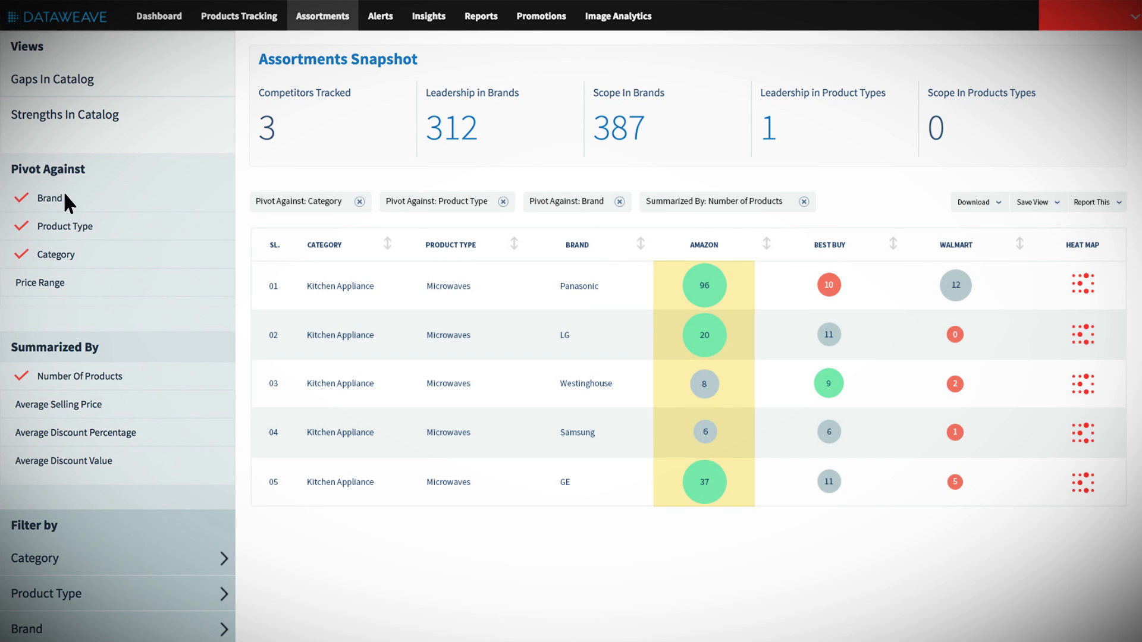
left_click(40, 283)
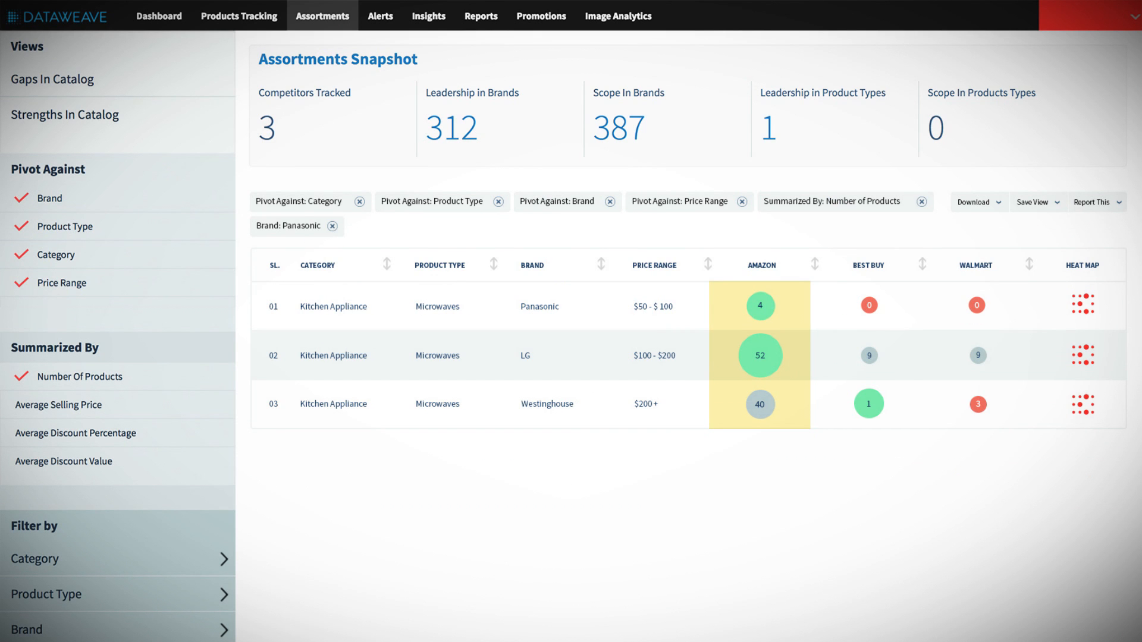